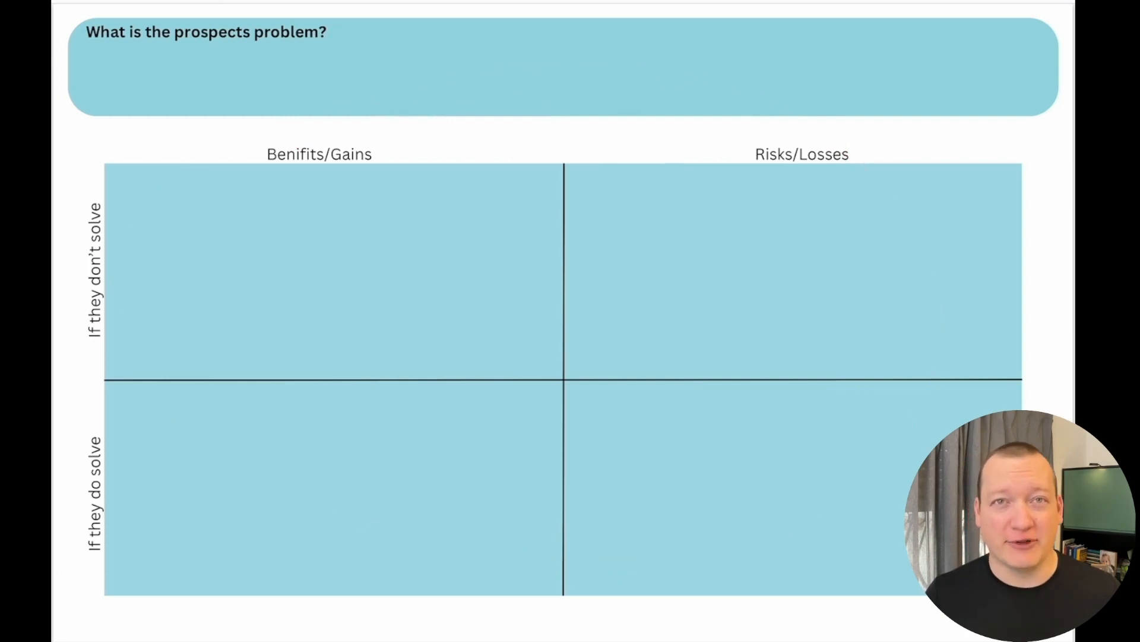
Draw a horizontal red pen stroke under 'Benifits/Gains' in the top-left 'don't solve' quadrant
left_click_drag(277, 217, 440, 218)
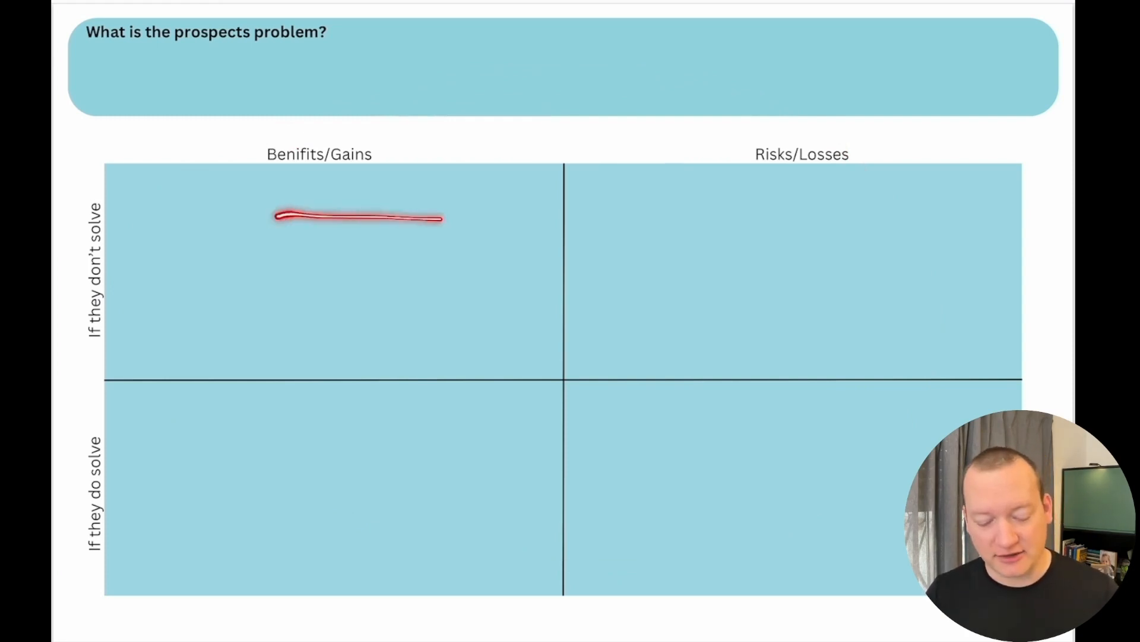